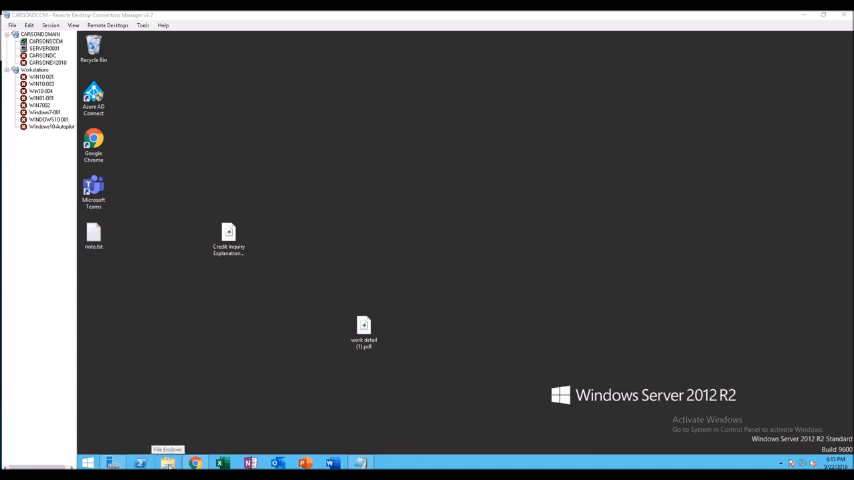
# Step: Select the work detail PDF and show its right-click options including Open with
pyautogui.click(364, 330)
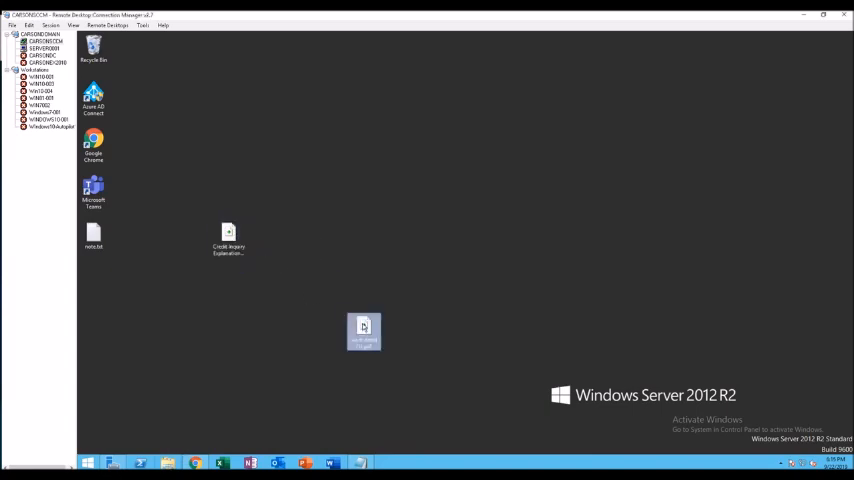
pyautogui.moveTo(364, 332)
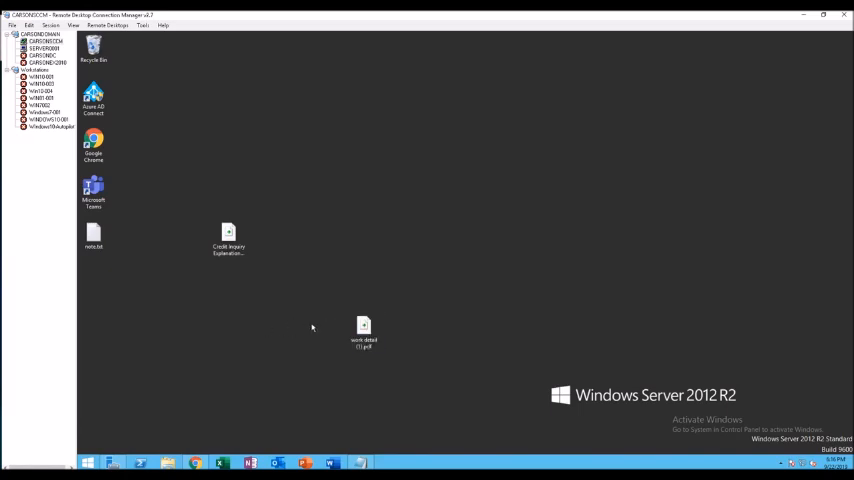
pyautogui.rightClick(364, 330)
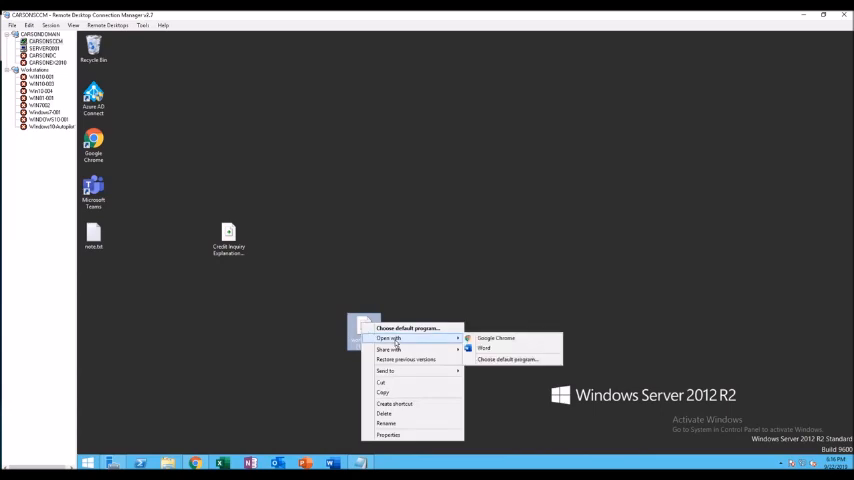
pyautogui.moveTo(436, 344)
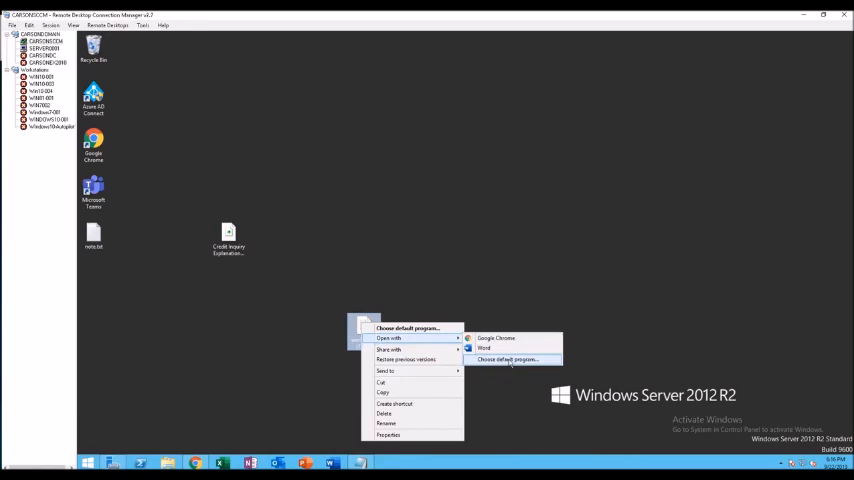
# Step: Choose Word from the full More options app list to open the PDF
pyautogui.click(506, 360)
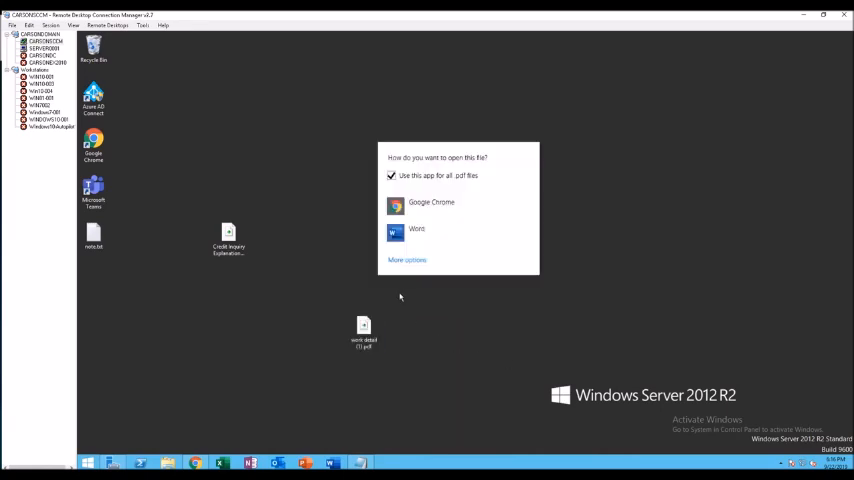
pyautogui.click(408, 260)
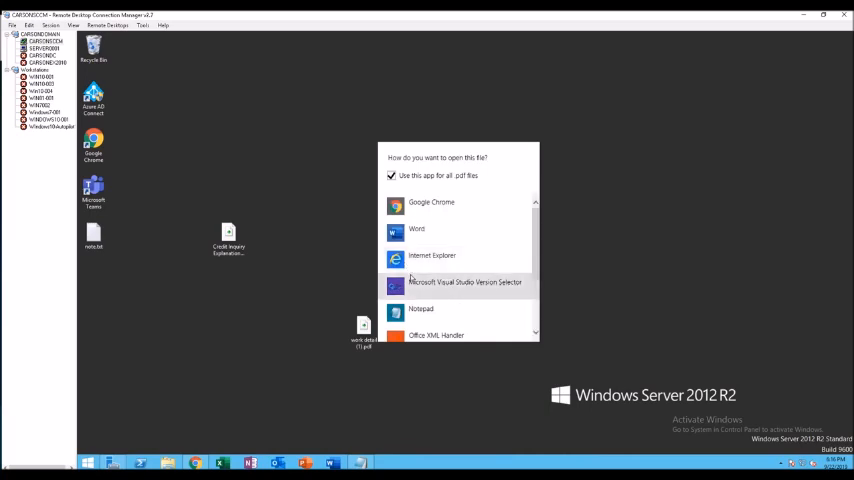
pyautogui.scroll(-3)
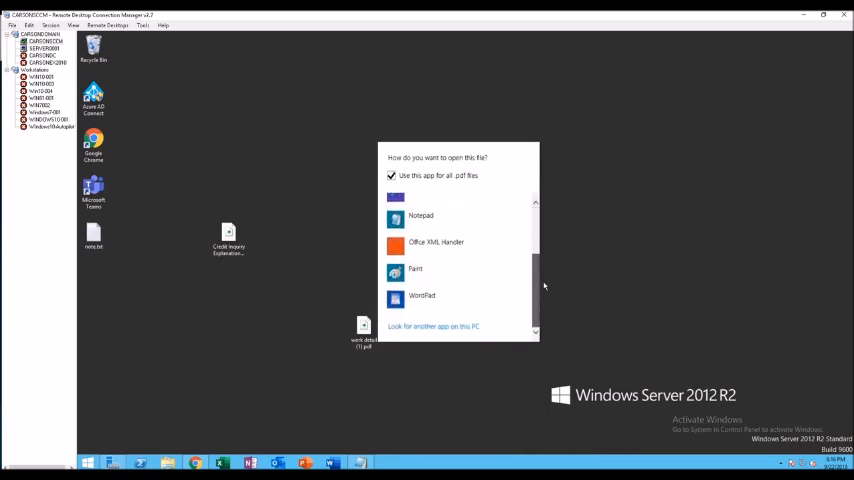
pyautogui.scroll(3)
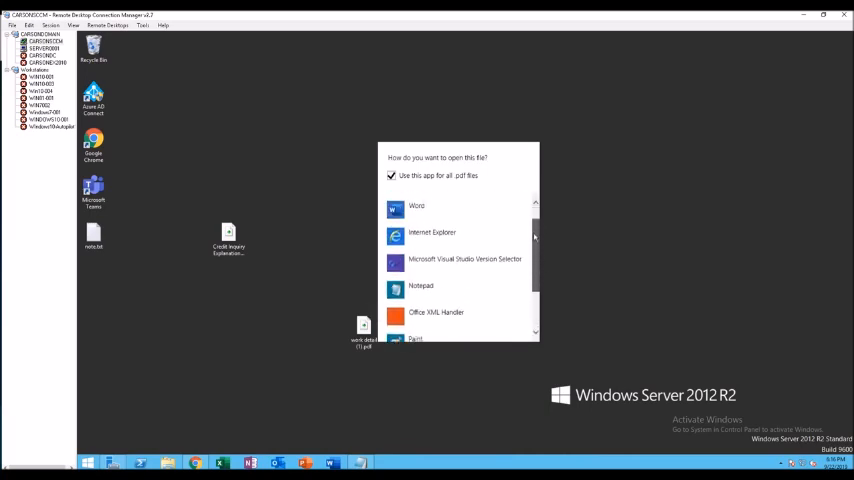
pyautogui.scroll(3)
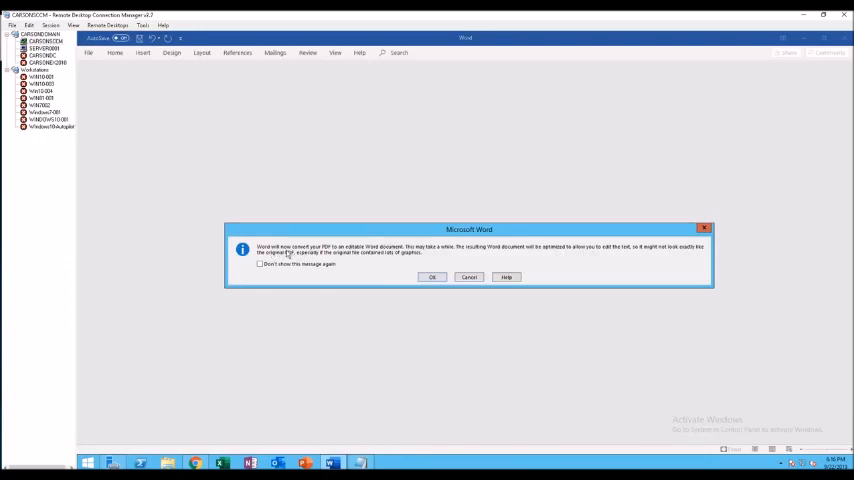
pyautogui.moveTo(358, 258)
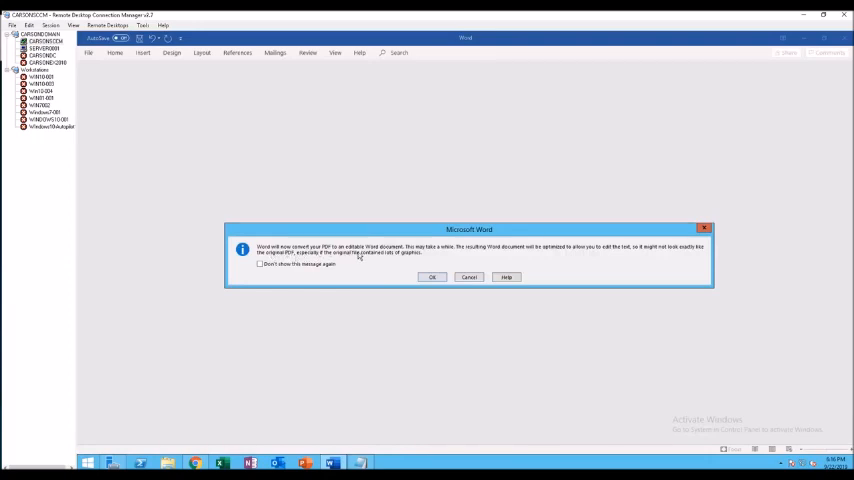
pyautogui.moveTo(412, 264)
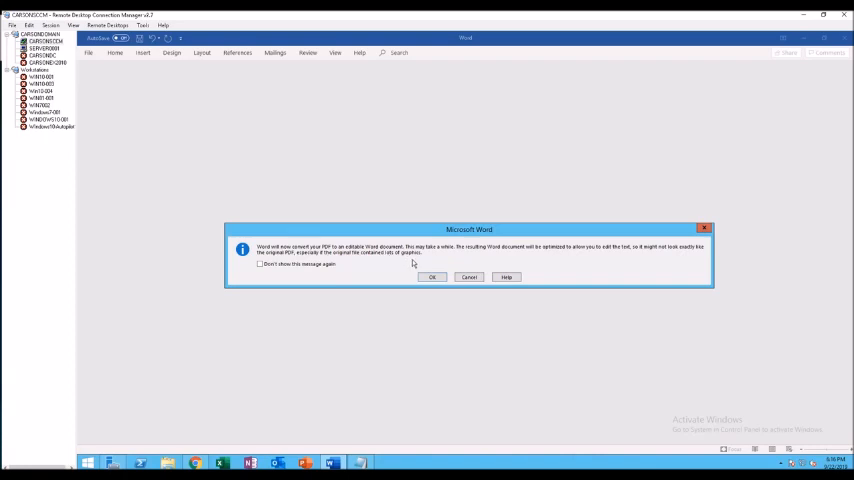
pyautogui.moveTo(454, 266)
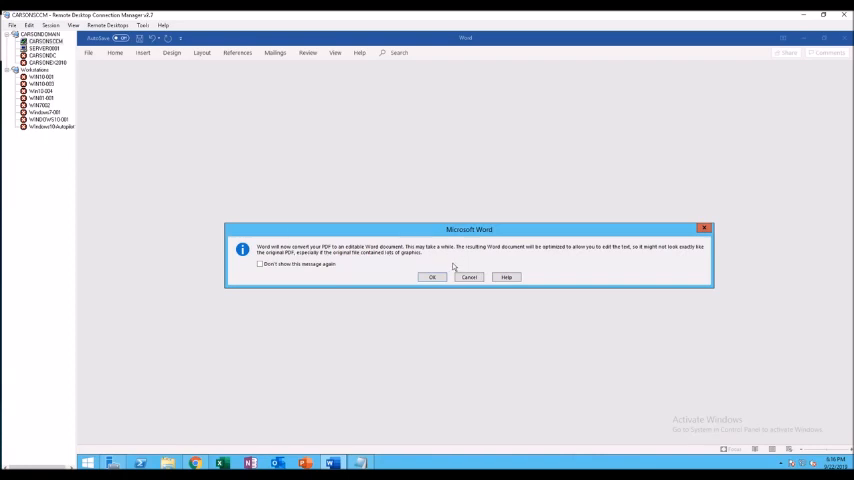
pyautogui.moveTo(392, 272)
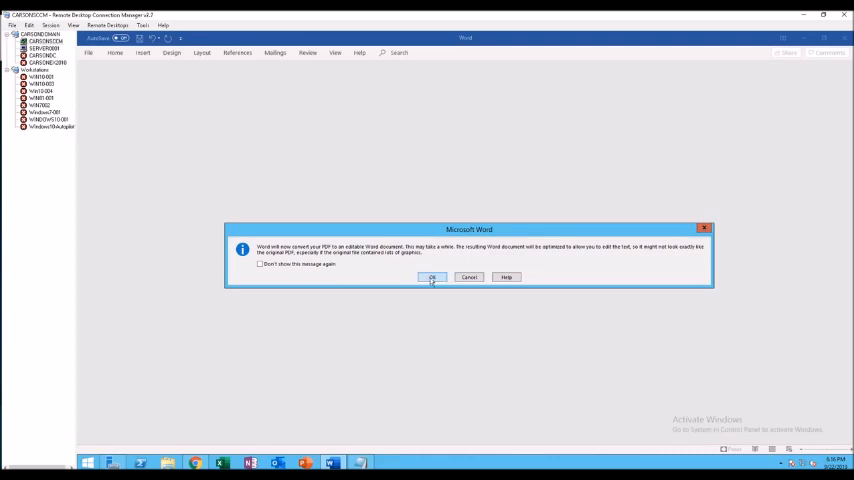
# Step: Confirm Word's message so the PDF is converted into an editable document
pyautogui.click(432, 276)
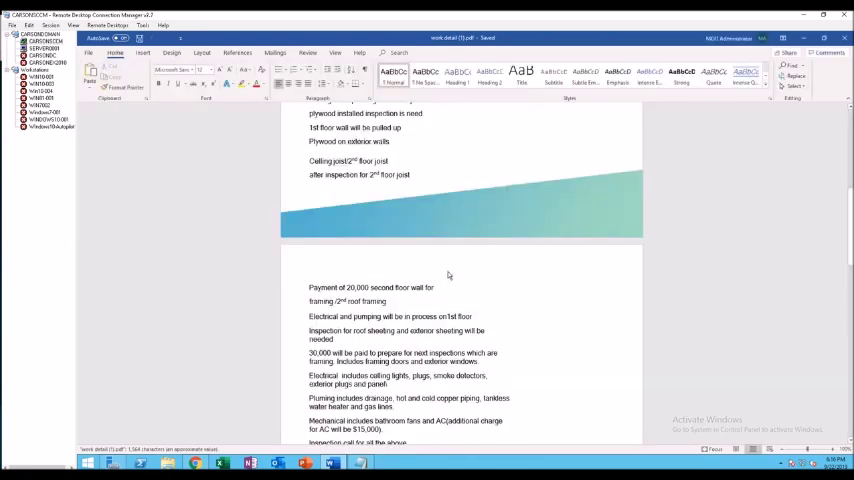
# Step: Dismiss the privacy notice and show the converted document's File info page
pyautogui.scroll(-3)
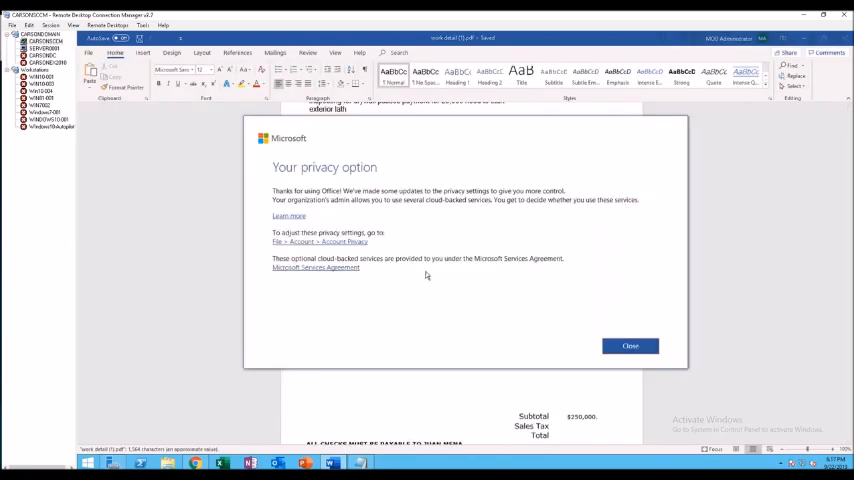
pyautogui.moveTo(630, 346)
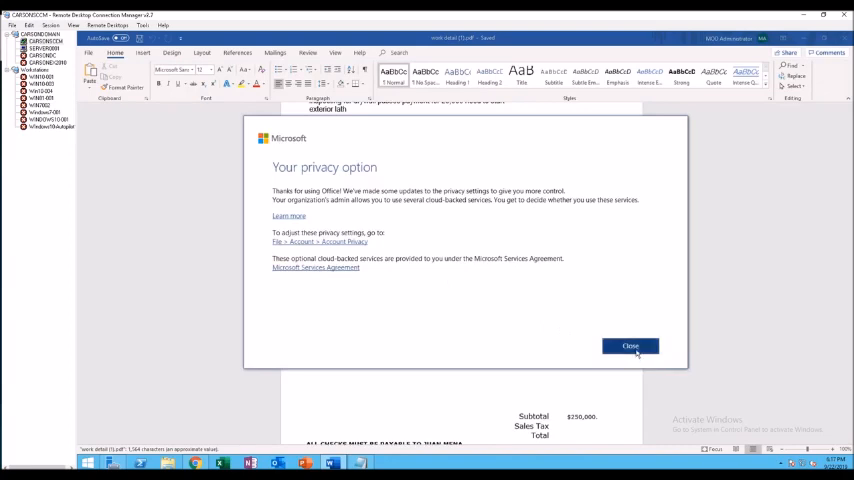
pyautogui.click(632, 344)
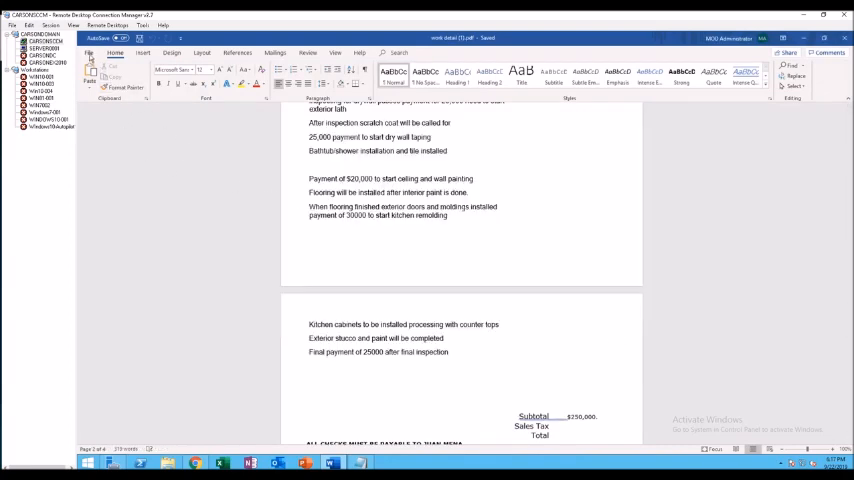
pyautogui.click(12, 24)
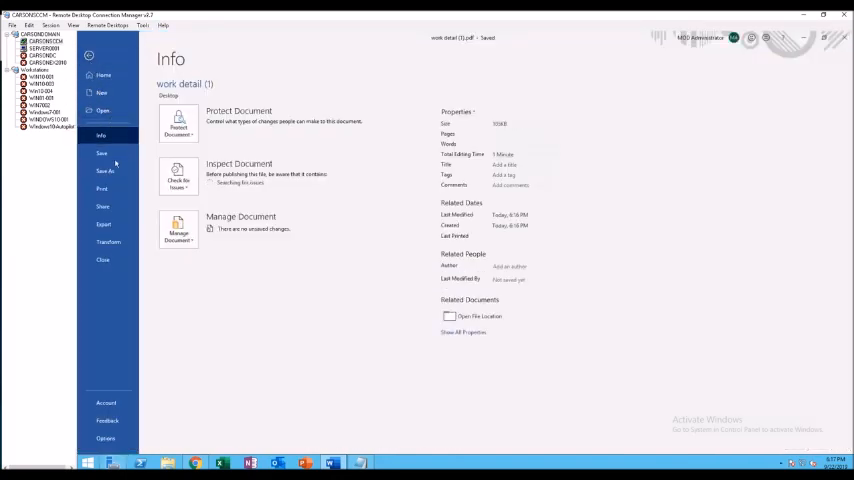
# Step: Save the converted document to the Desktop as a Word Document (*.docx)
pyautogui.click(104, 172)
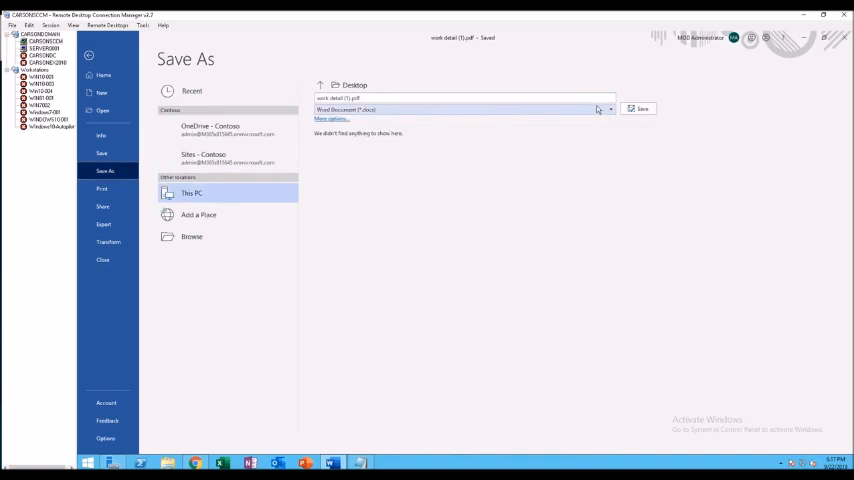
pyautogui.click(608, 108)
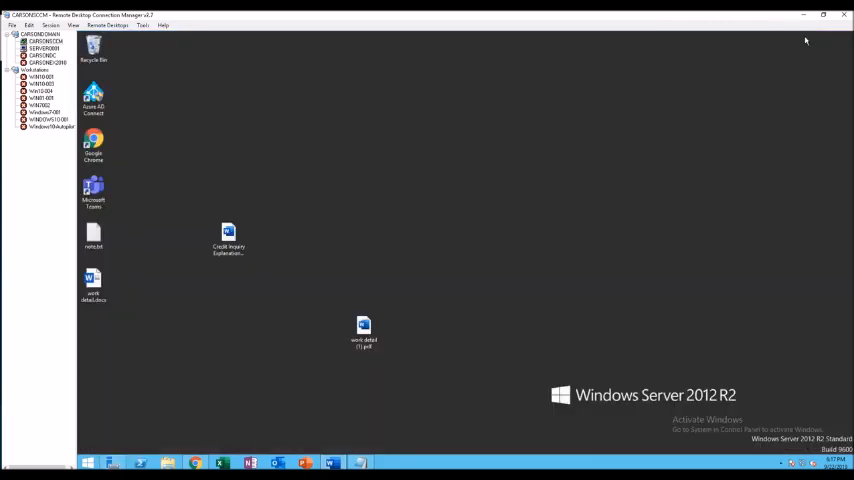
# Step: Restore the Word window from the taskbar showing the saved work detail document
pyautogui.click(92, 284)
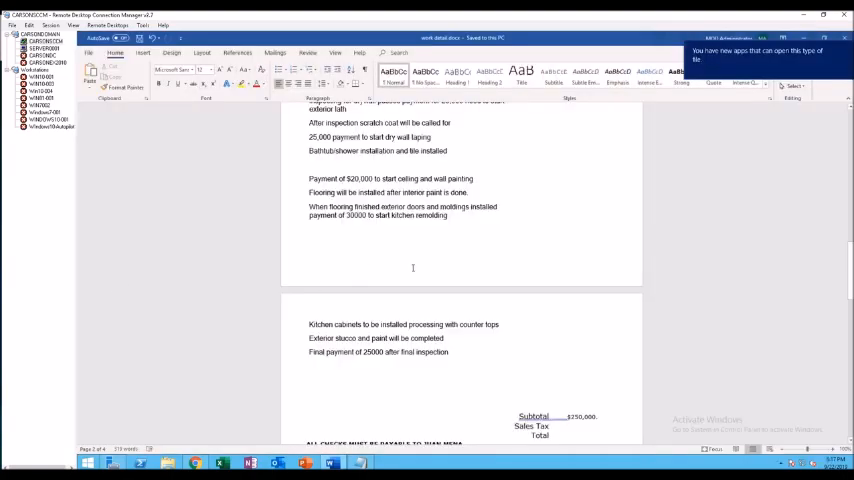
pyautogui.scroll(3)
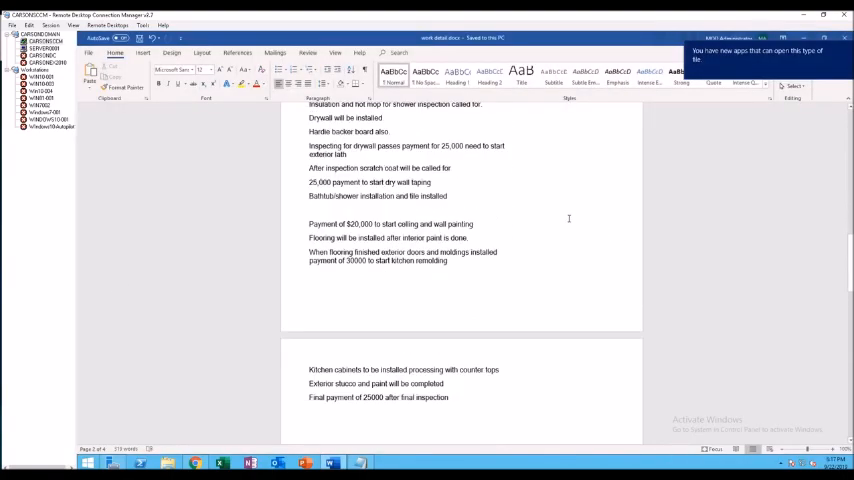